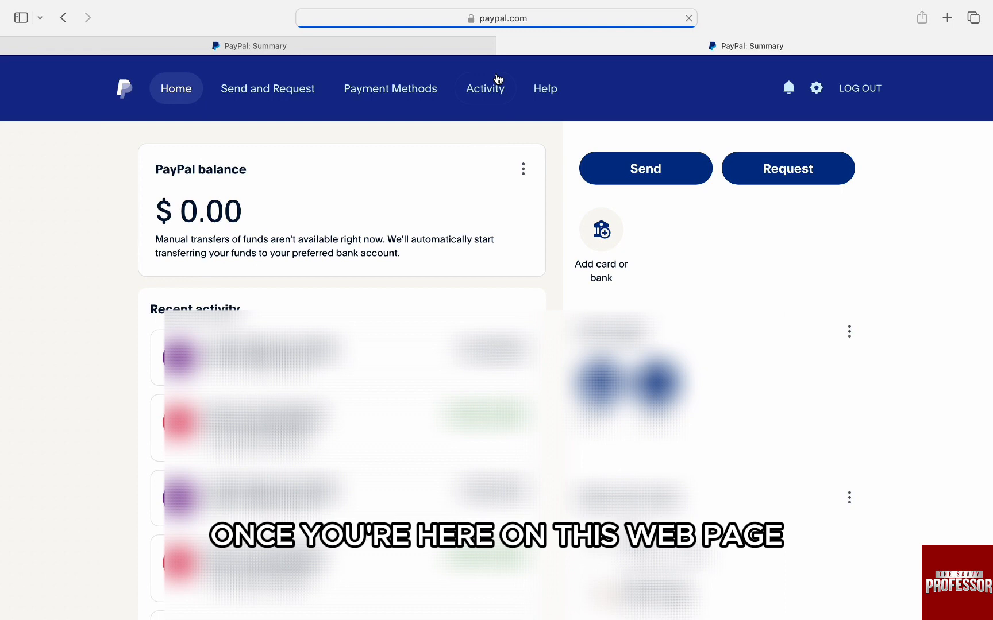
View the linked banks and cards via Payment Methods in the top navigation
left_click(389, 89)
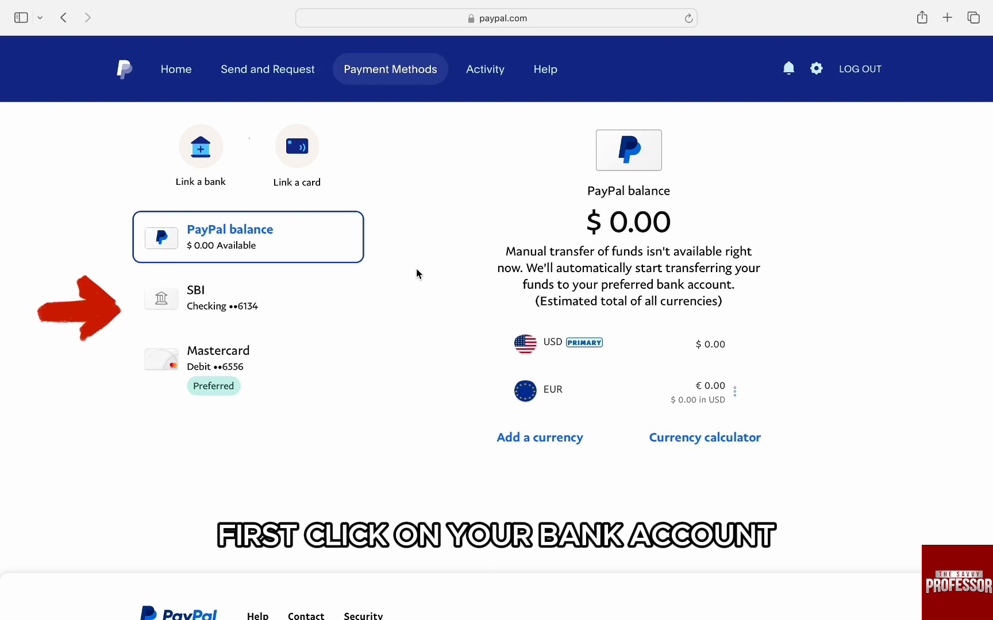
left_click(196, 297)
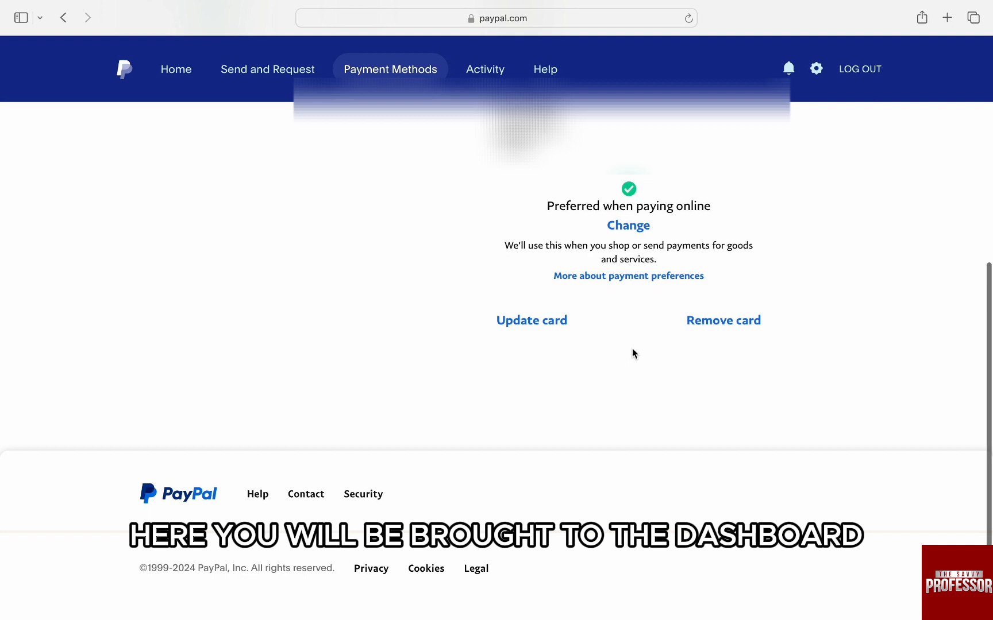
Return to the account summary and reach the customer support Contact page from the footer
left_click(176, 69)
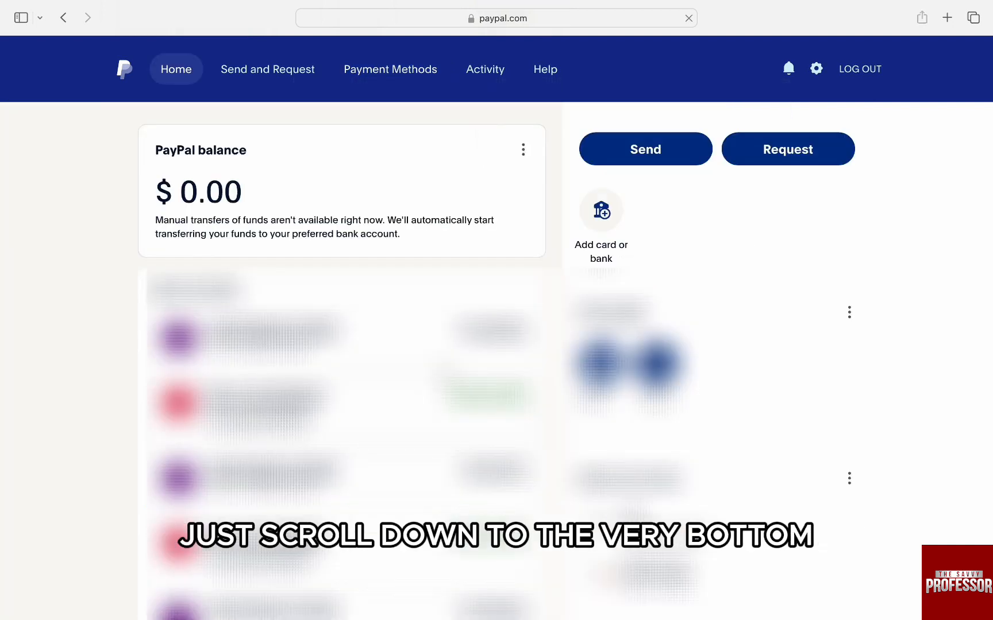
scroll("down", 3)
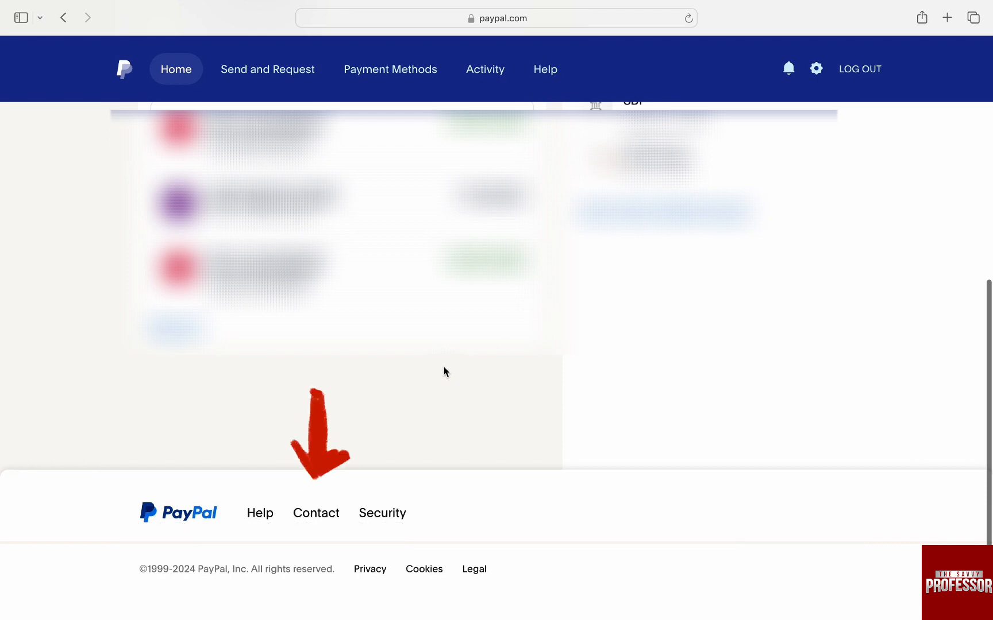
left_click(315, 513)
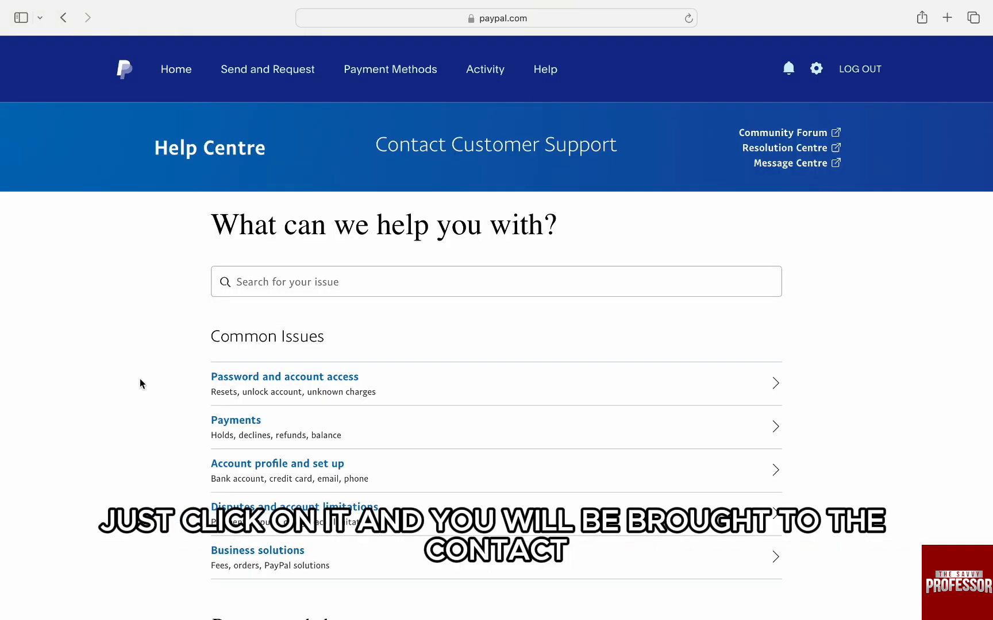
Start a Message us chat with PayPal Assistant from the Recommended section
scroll("down", 3)
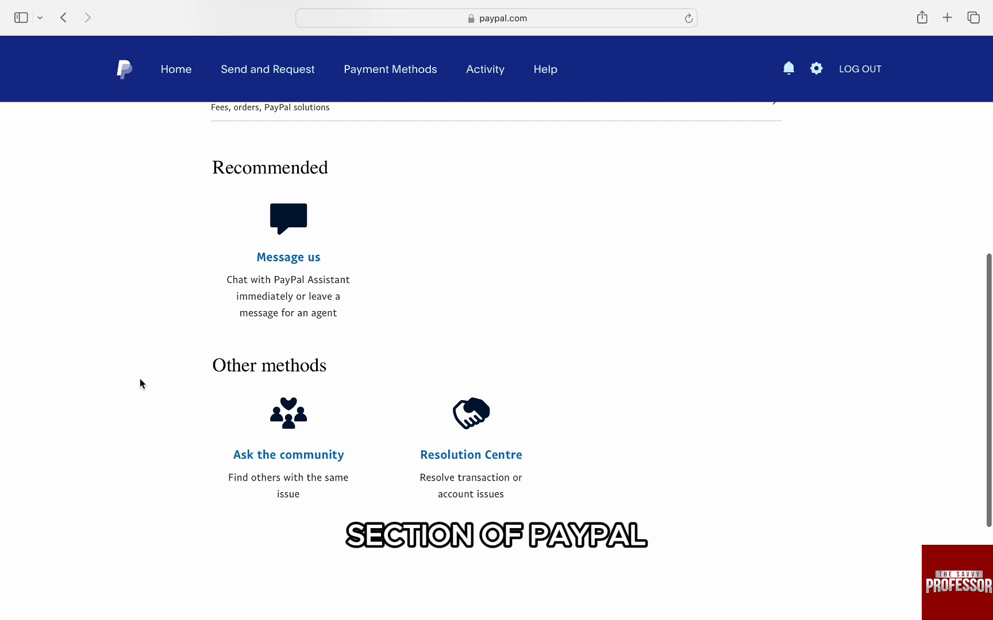
mouse_move(288, 258)
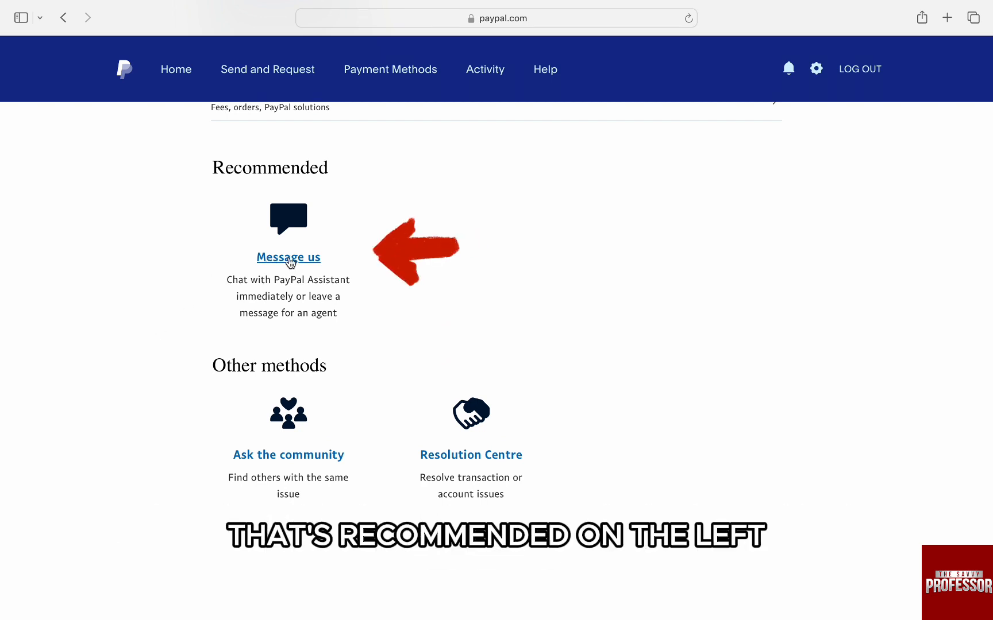
left_click(288, 257)
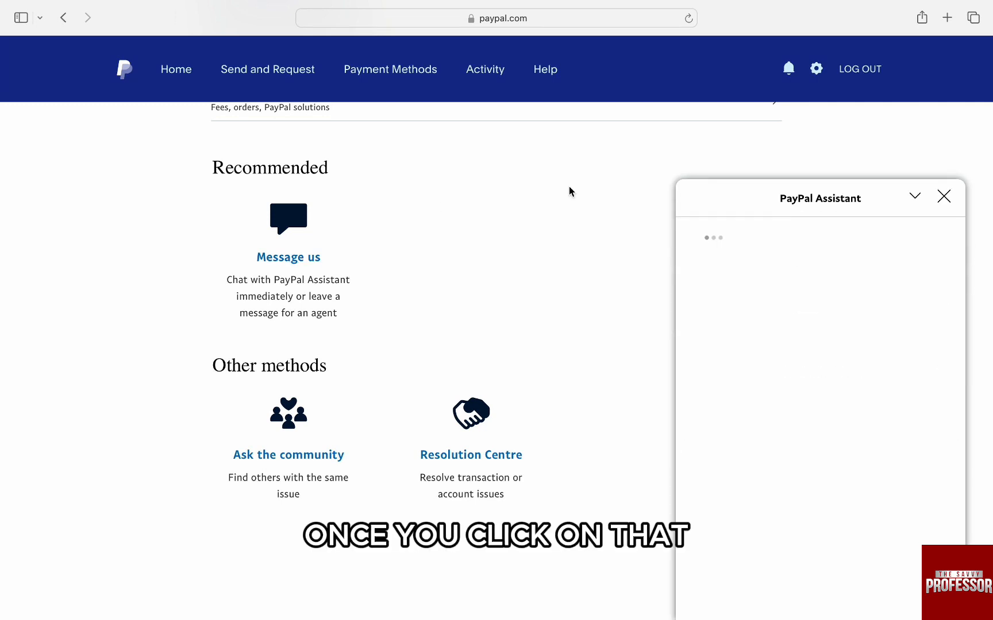